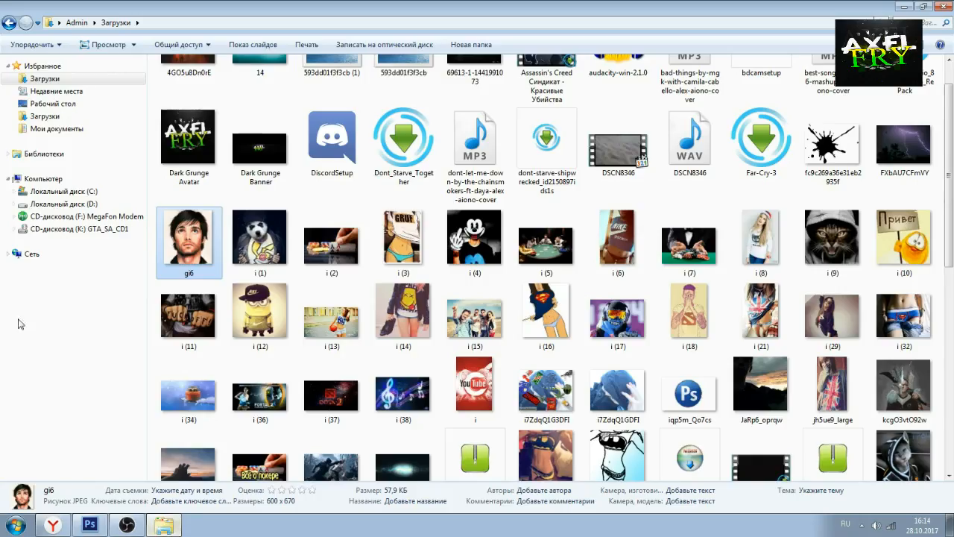
Step: Open the portrait JPEG from the Downloads folder into Photoshop
{"action": "double_click", "coordinate": [188, 237]}
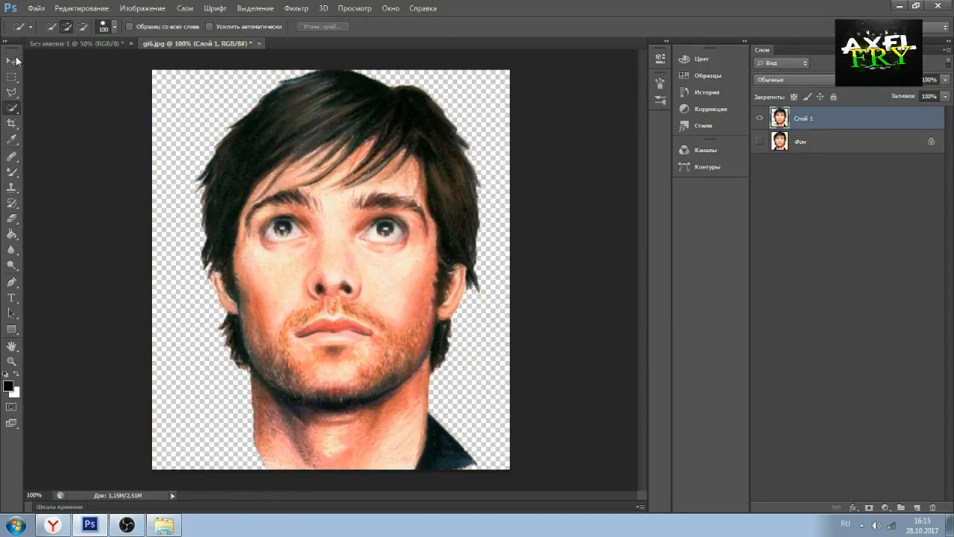
Step: Place the cut-out portrait centred along the bottom edge of a new white banner
{"action": "left_click", "coordinate": [779, 118]}
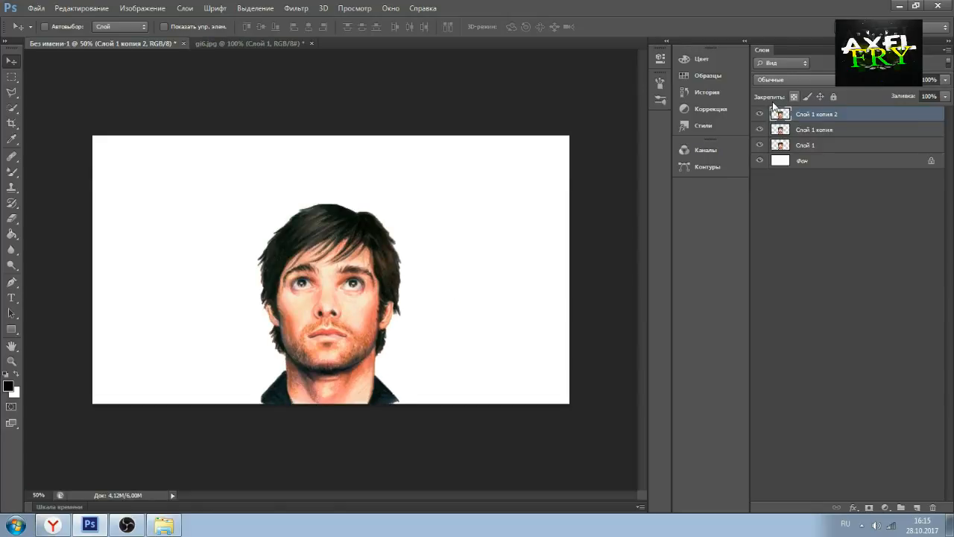
Step: Apply a Threshold adjustment so the portrait becomes stark black-and-white
{"action": "left_click", "coordinate": [141, 9]}
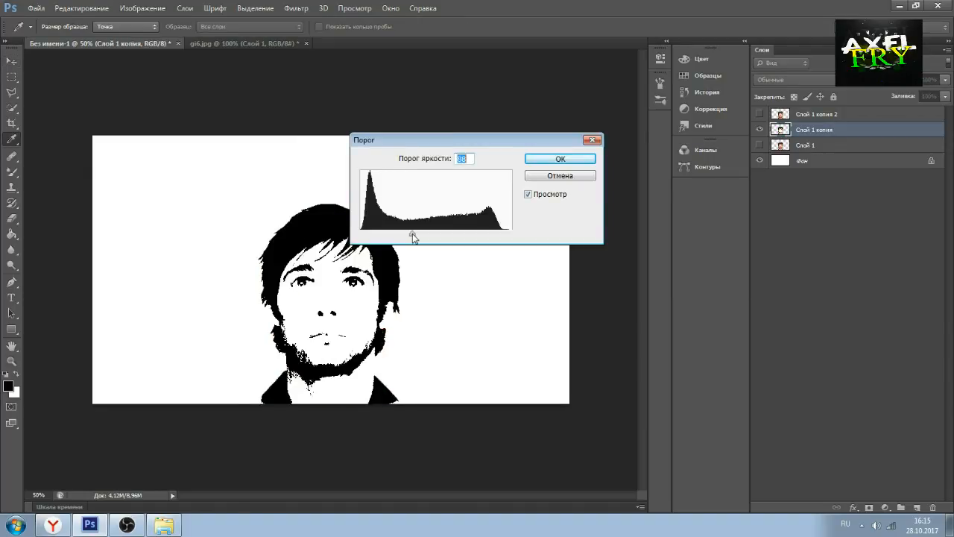
{"action": "left_click", "coordinate": [143, 9]}
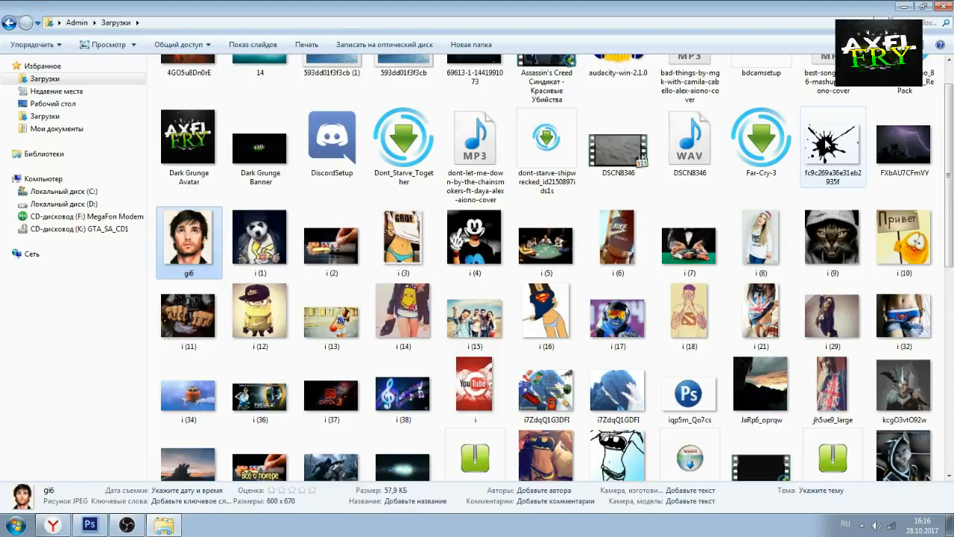
Step: Drop the black paint splash beneath the portrait layer and bring up its Layer Style
{"action": "left_click", "coordinate": [89, 525]}
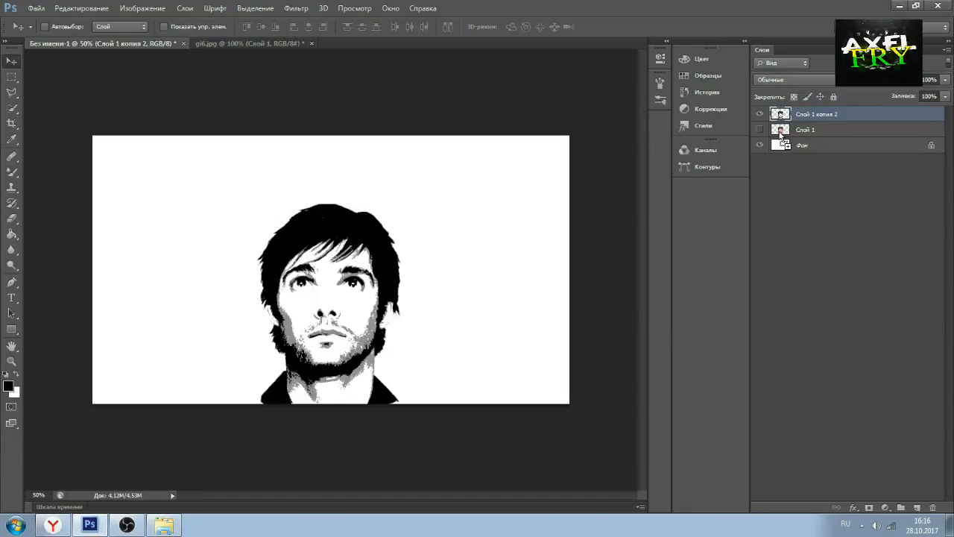
{"action": "left_click", "coordinate": [803, 145]}
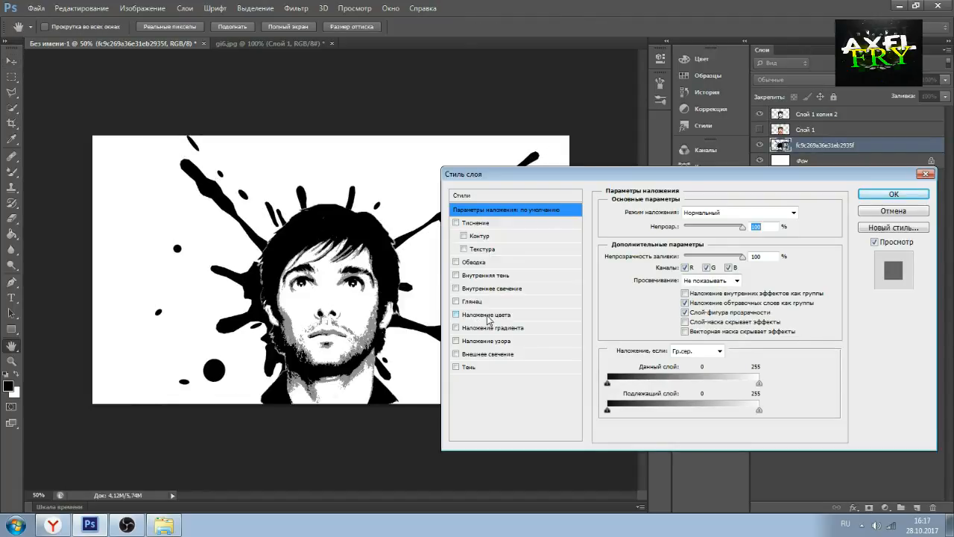
Step: Tint the splash with a purple Color Overlay and add an outline Stroke
{"action": "left_click", "coordinate": [457, 315]}
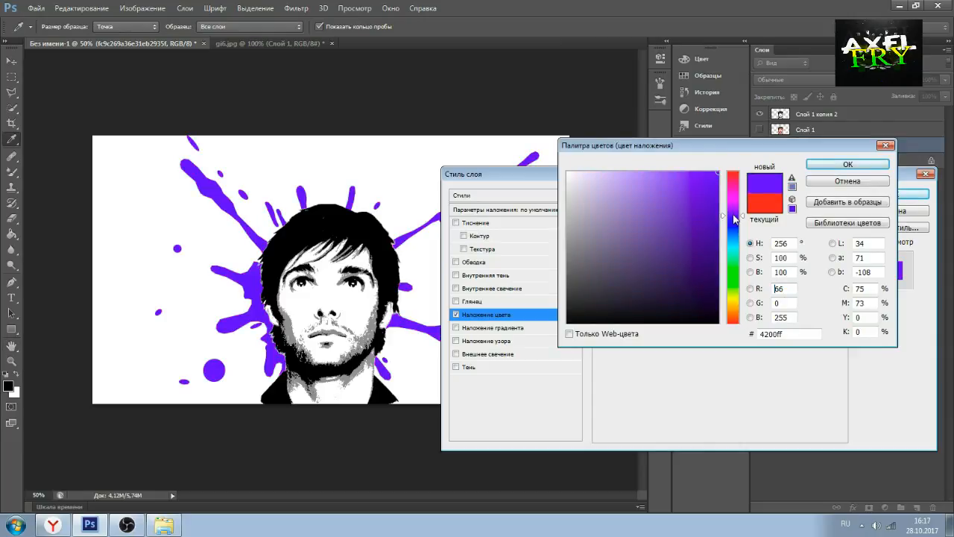
{"action": "left_click", "coordinate": [847, 164]}
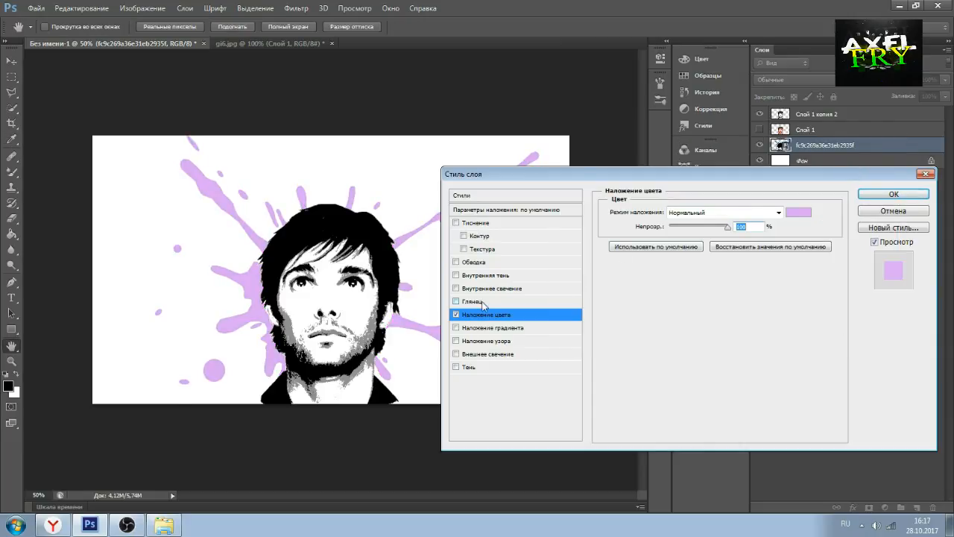
{"action": "left_click", "coordinate": [475, 262]}
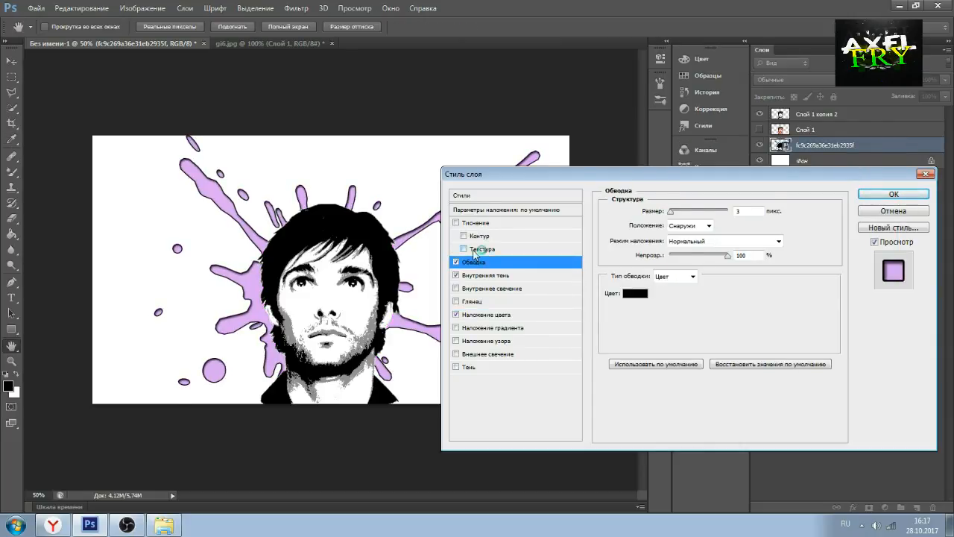
Step: Enable the emboss Contour and a larger Inner Shadow, leaving the emboss Texture off
{"action": "left_click", "coordinate": [457, 248]}
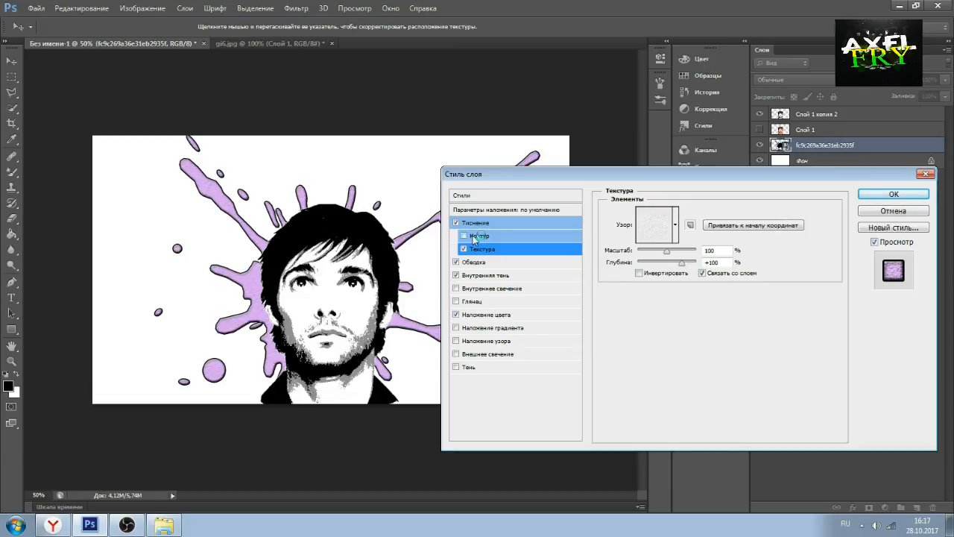
{"action": "left_click", "coordinate": [480, 236]}
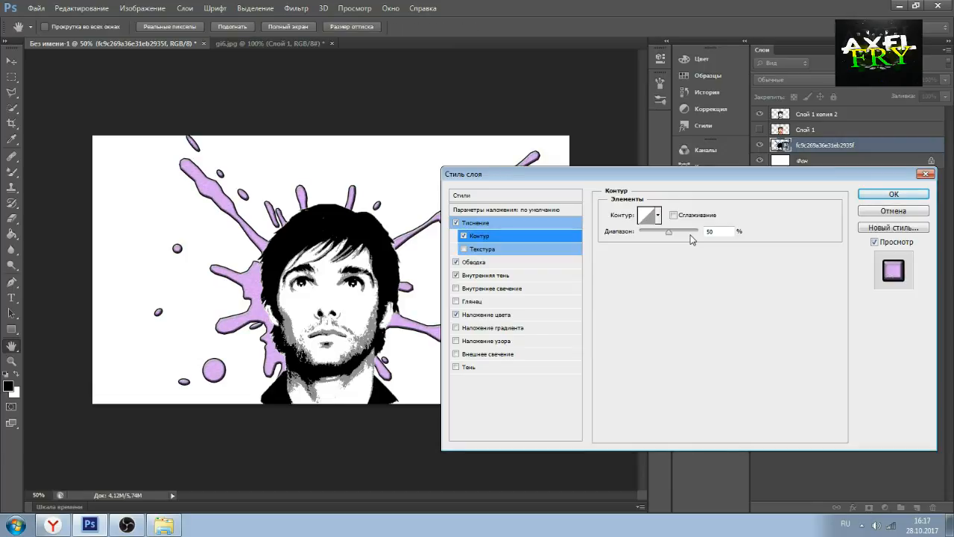
{"action": "left_click", "coordinate": [483, 249]}
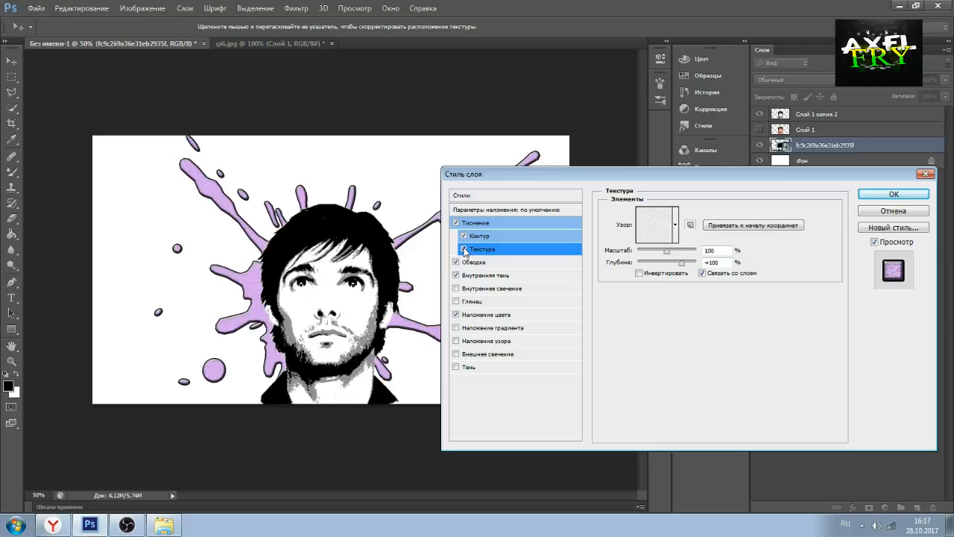
{"action": "left_click", "coordinate": [483, 274]}
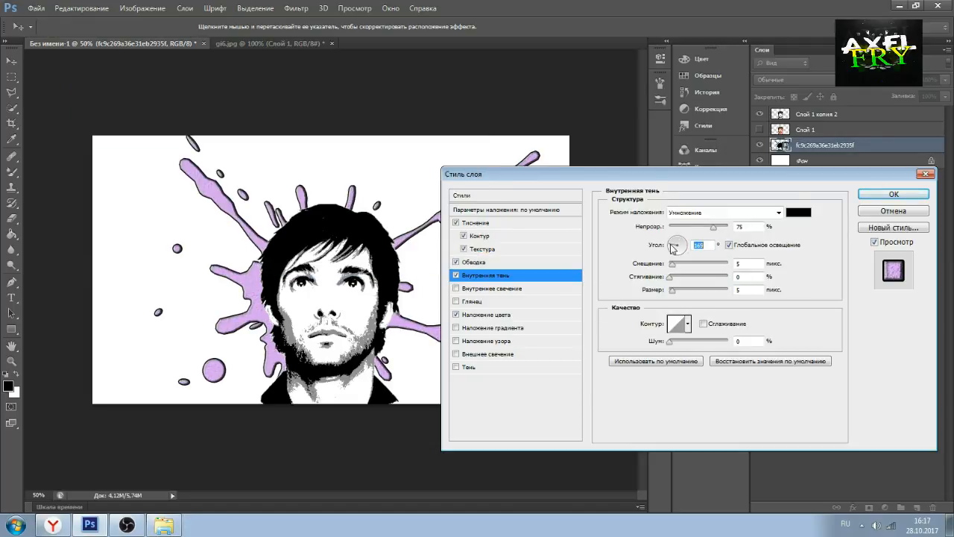
{"action": "left_click", "coordinate": [483, 248]}
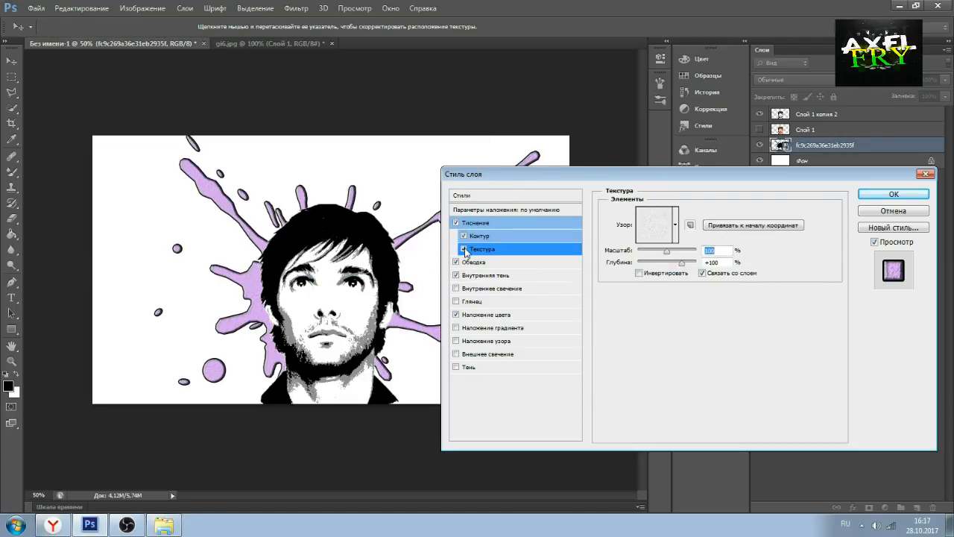
{"action": "left_click", "coordinate": [483, 275]}
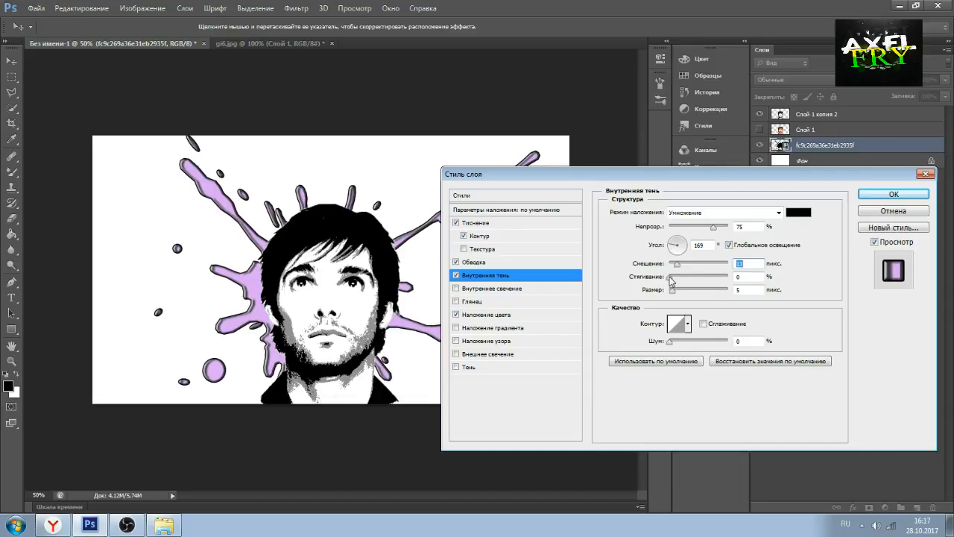
{"action": "left_click_drag", "start_coordinate": [674, 289], "coordinate": [734, 276]}
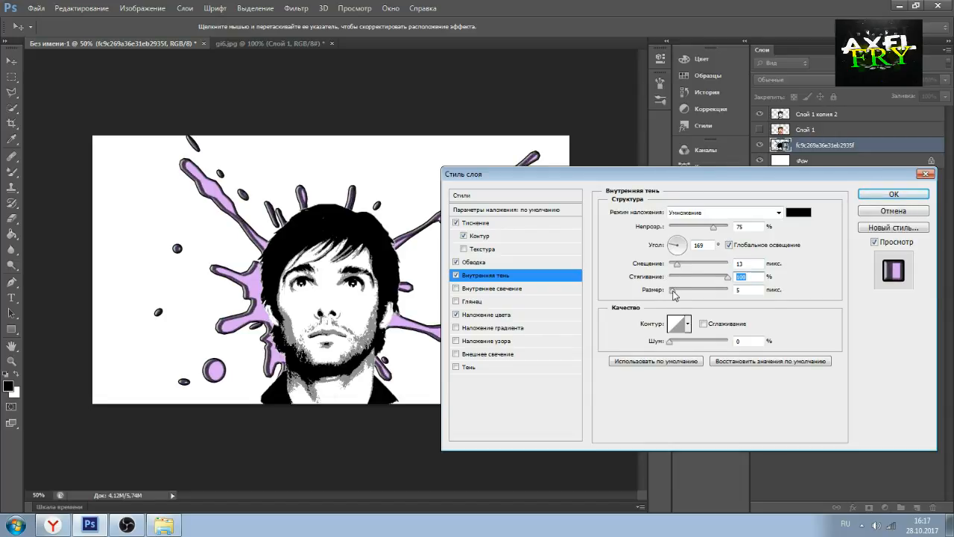